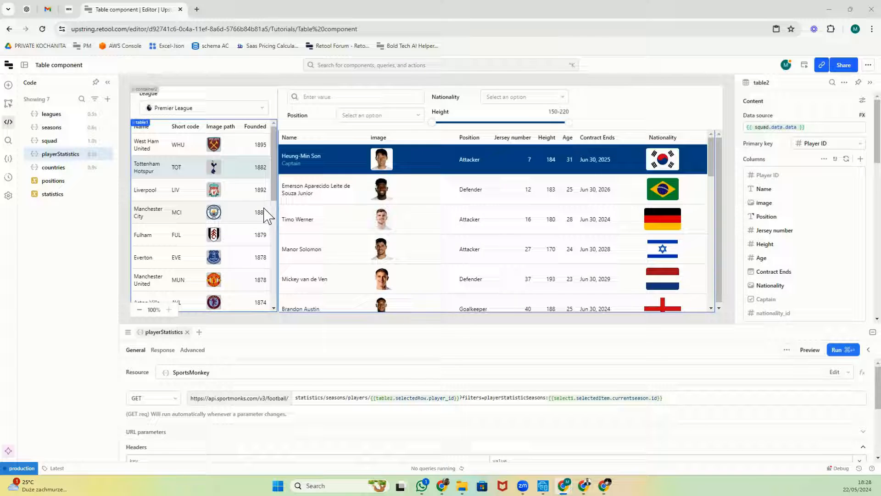
mouse_move(203, 208)
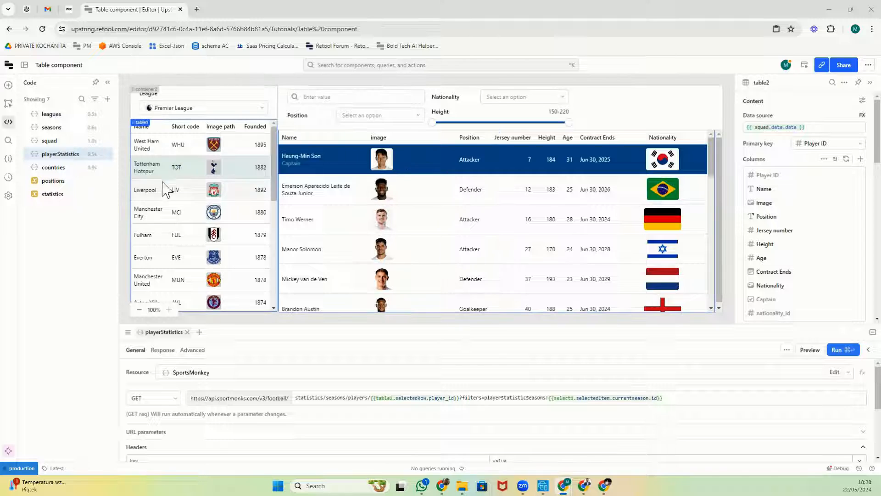
Choose Bundesliga in the League select so German clubs and players load
left_click(204, 108)
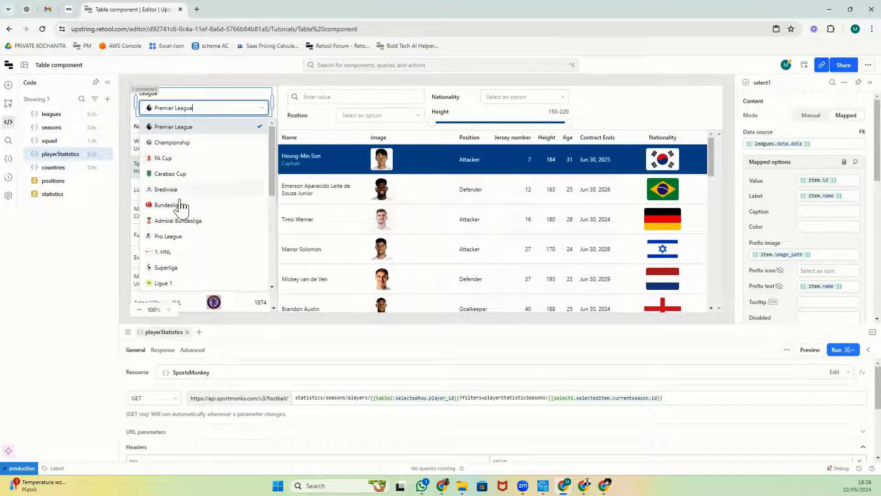
left_click(161, 204)
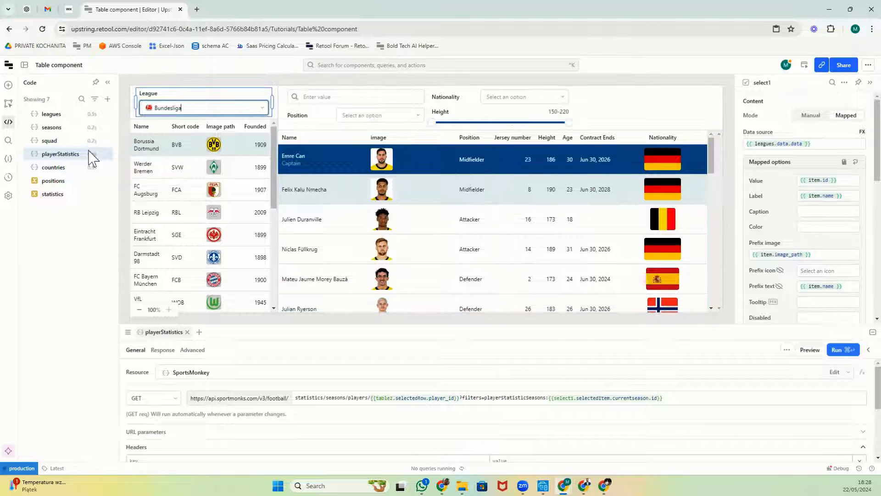
mouse_move(52, 296)
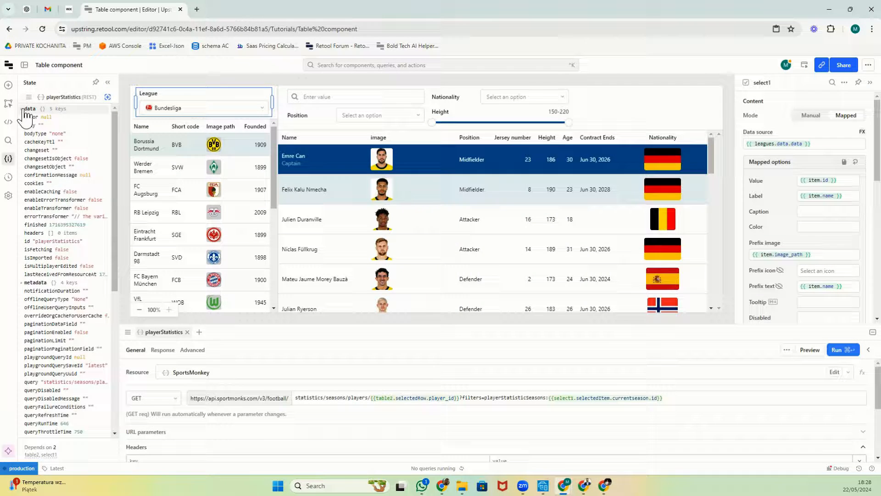
left_click(19, 108)
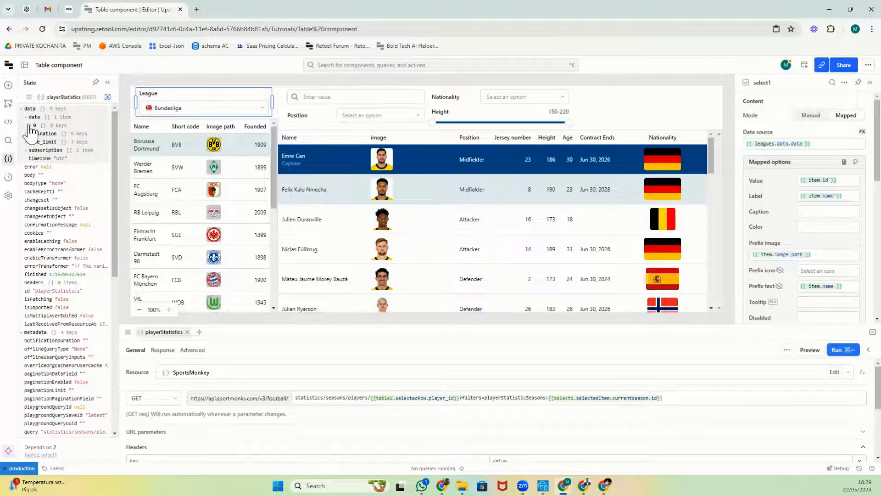
left_click(26, 125)
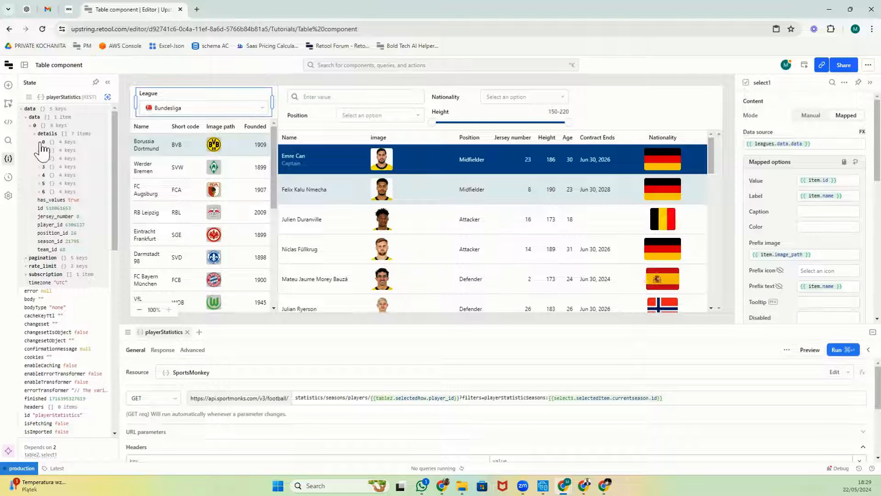
left_click(34, 149)
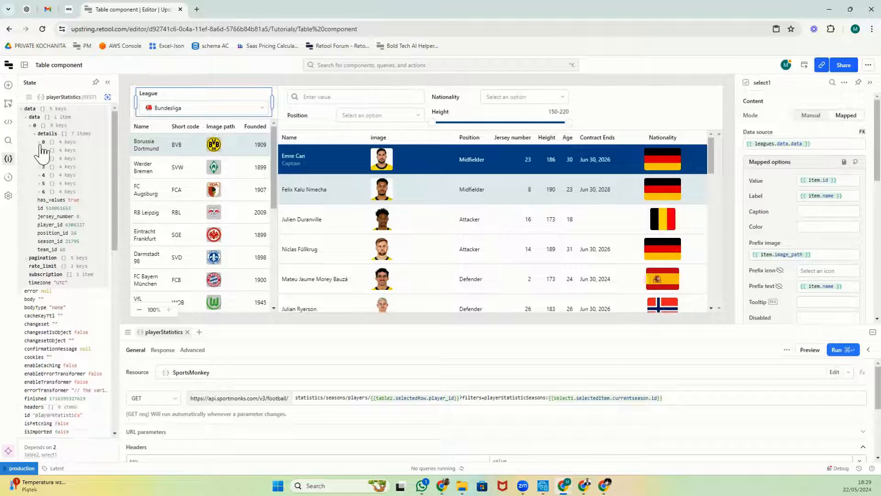
left_click(34, 158)
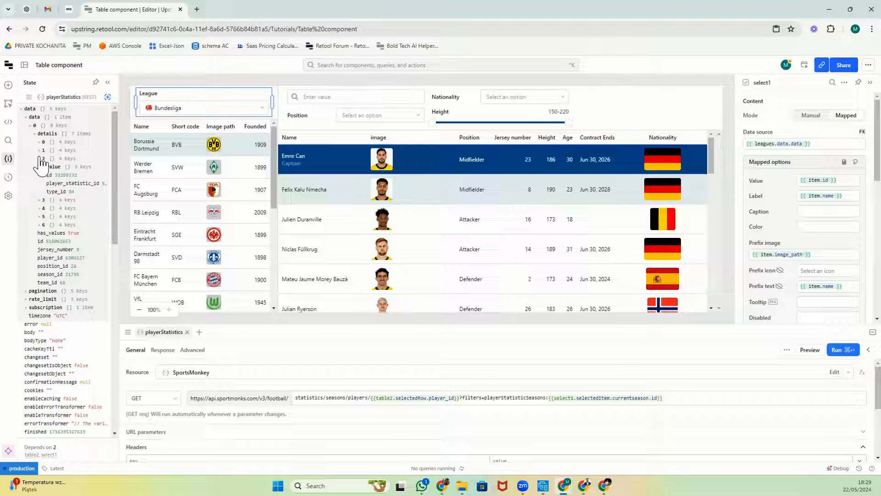
left_click(7, 121)
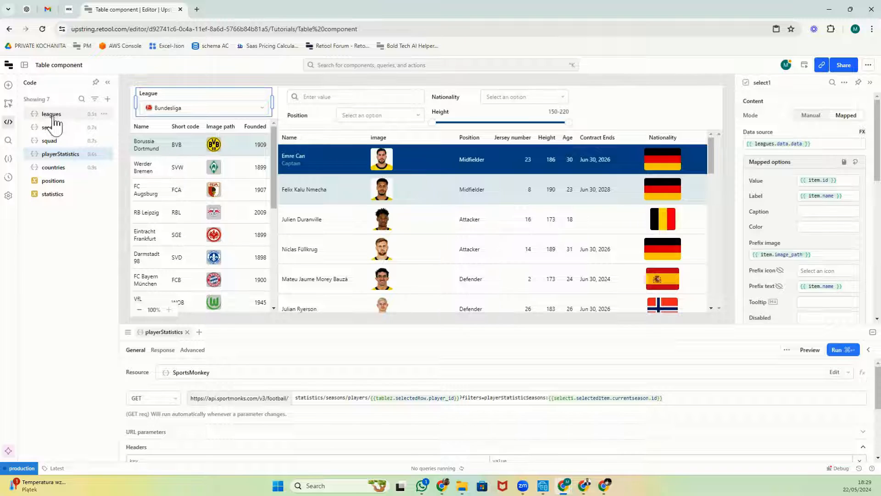
View the statistics variable's 124-entry initial value of statistic codes and descriptions in the pop-out editor
left_click(52, 194)
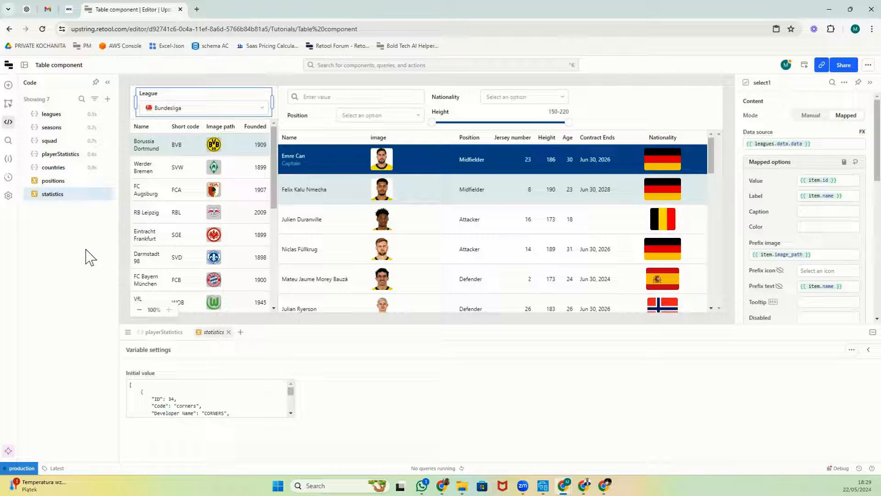
mouse_move(290, 414)
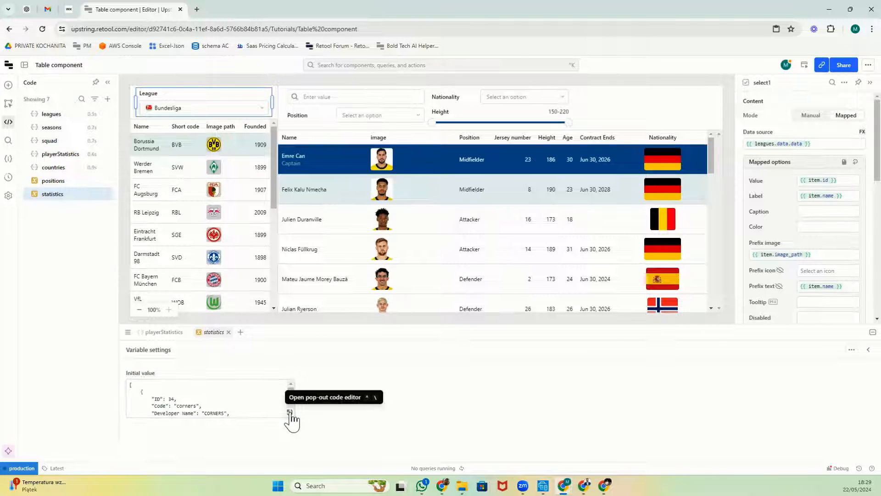
left_click(290, 413)
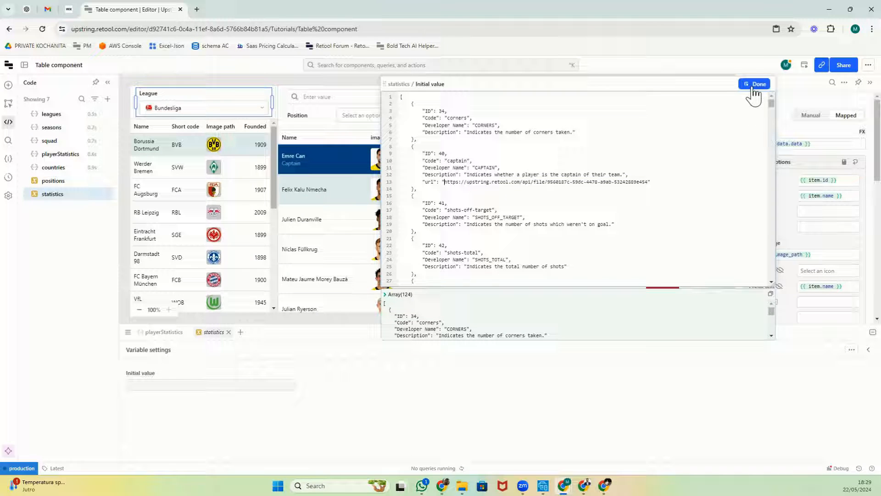
left_click(755, 84)
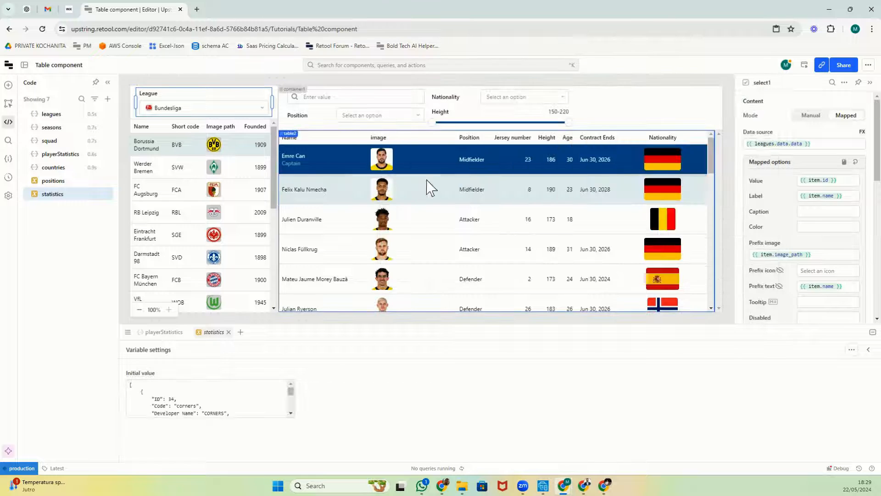
mouse_move(408, 185)
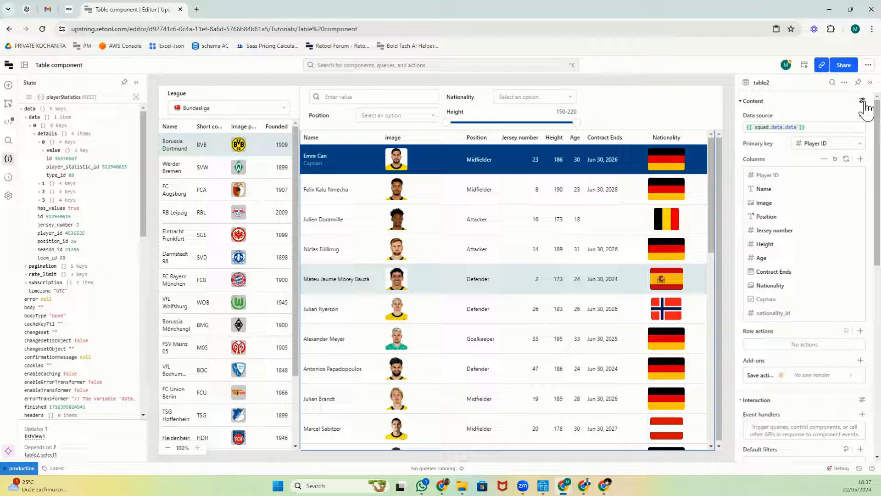
Enable expandable rows on table2 and add a Container with a List View into the expanded row
left_click(863, 99)
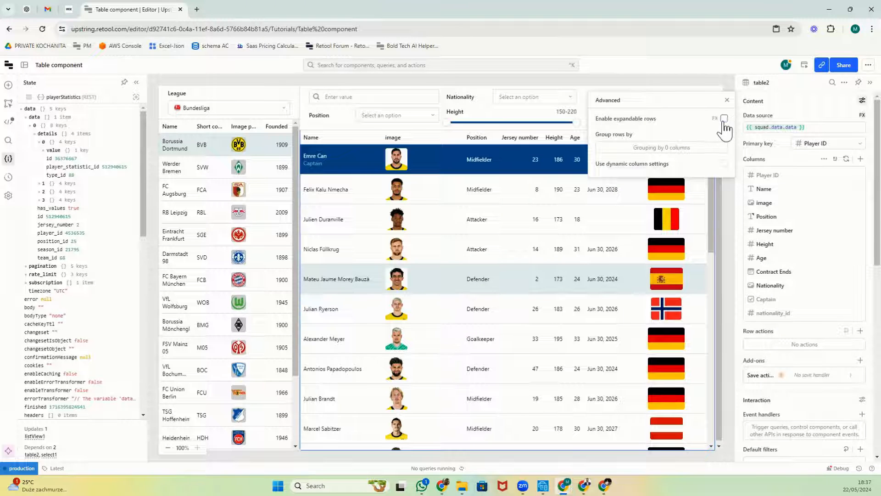
left_click(724, 118)
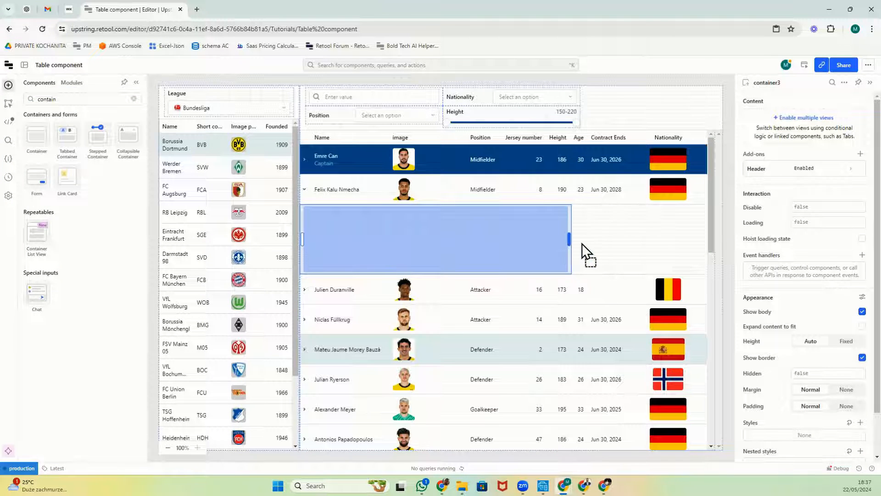
type("list")
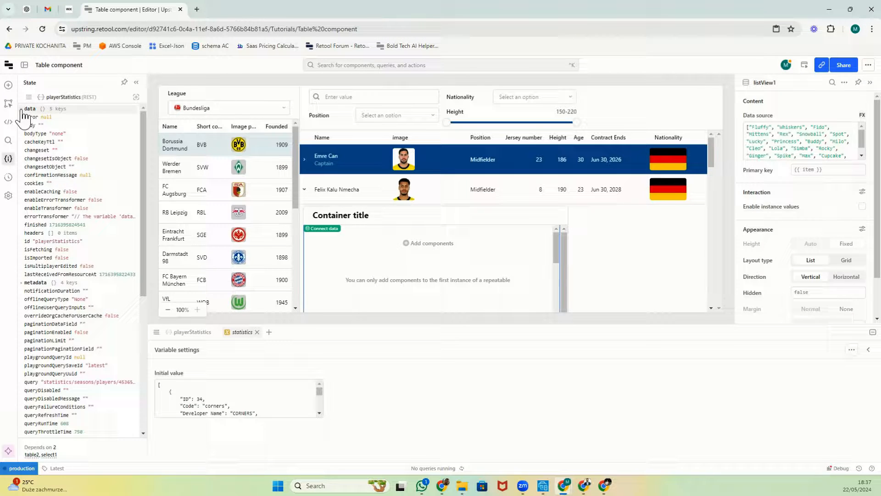
Bind listView1 to {{playerStatistics.data.data[0].details}} keyed by {{item.type_id}}, as a 3-column grid
left_click(19, 108)
type("{{playerStatistics.data.data[0].details}}")
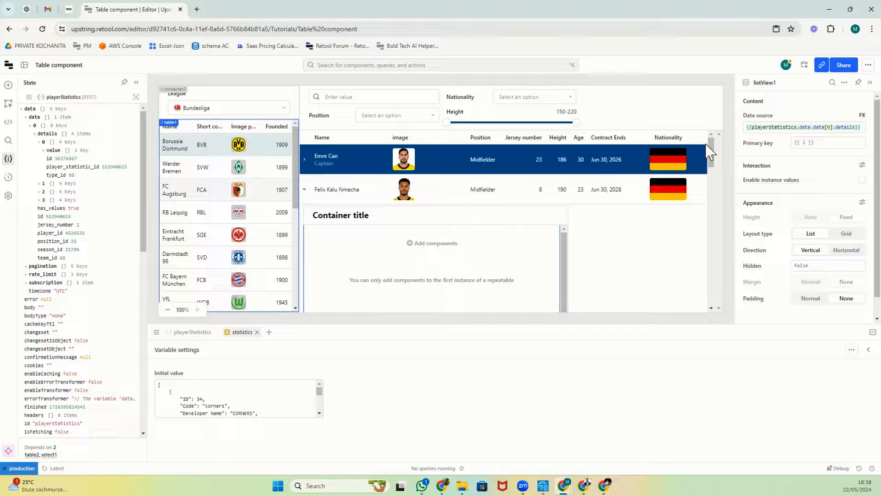
left_click(826, 142)
type("{{item.type_id}}")
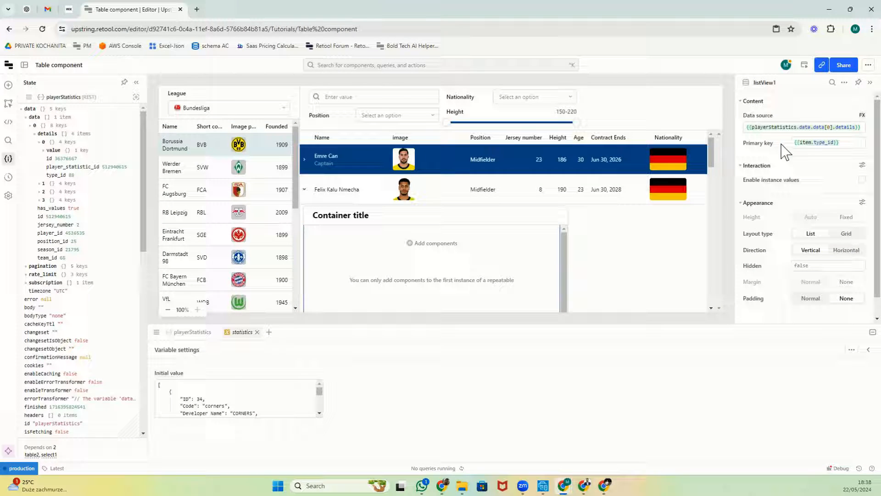
left_click(7, 84)
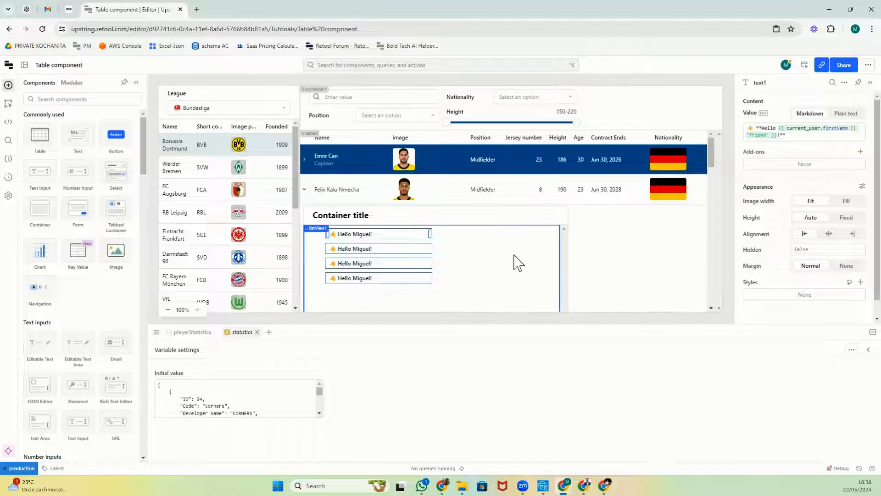
left_click(315, 227)
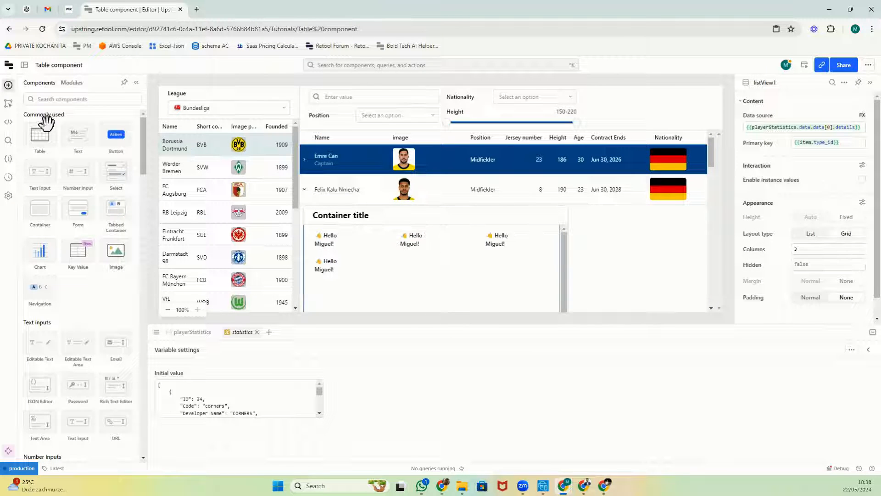
type("image")
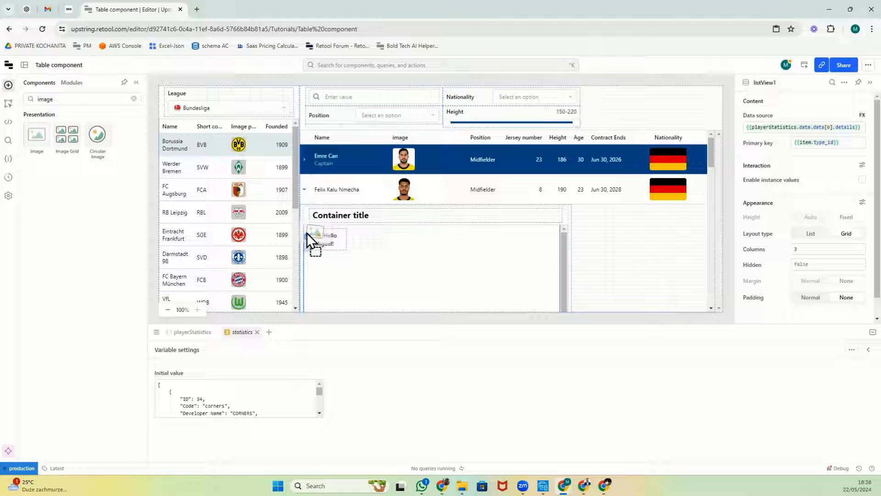
Add image1 to the list item with source {{ statistics.value.find(x => x.ID === item.type_id).url }}
left_click(328, 239)
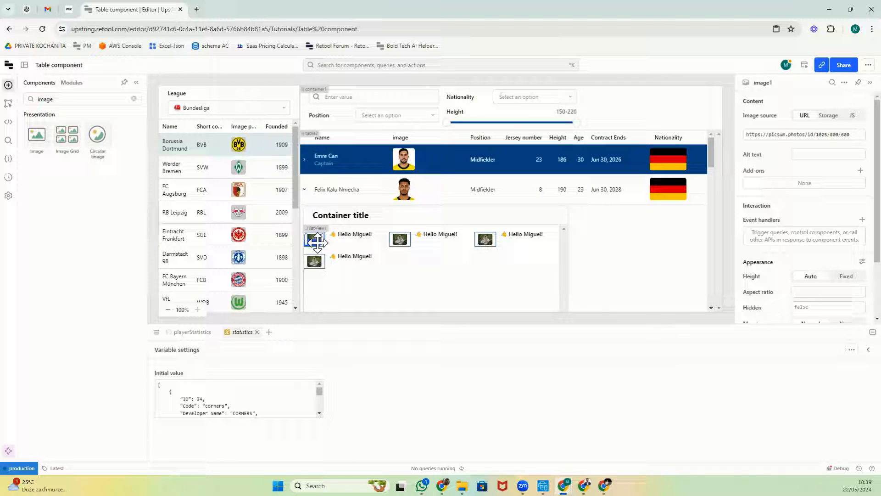
left_click(804, 134)
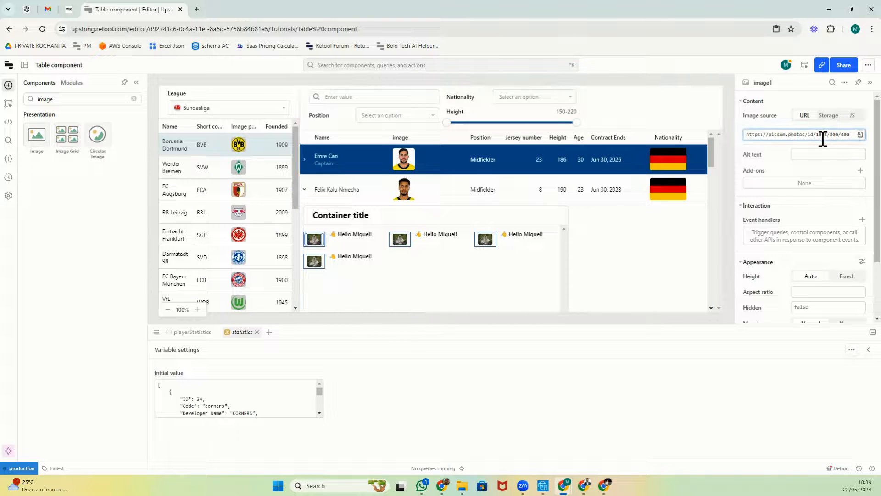
left_click(805, 134)
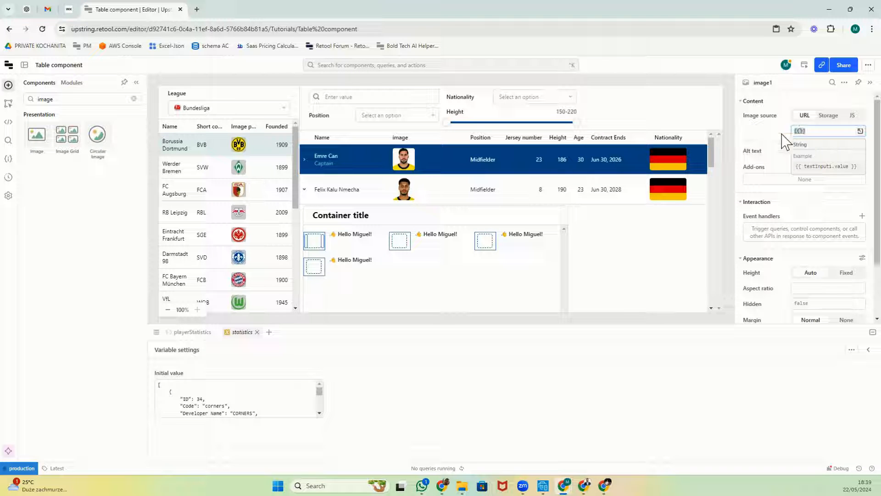
left_click(7, 122)
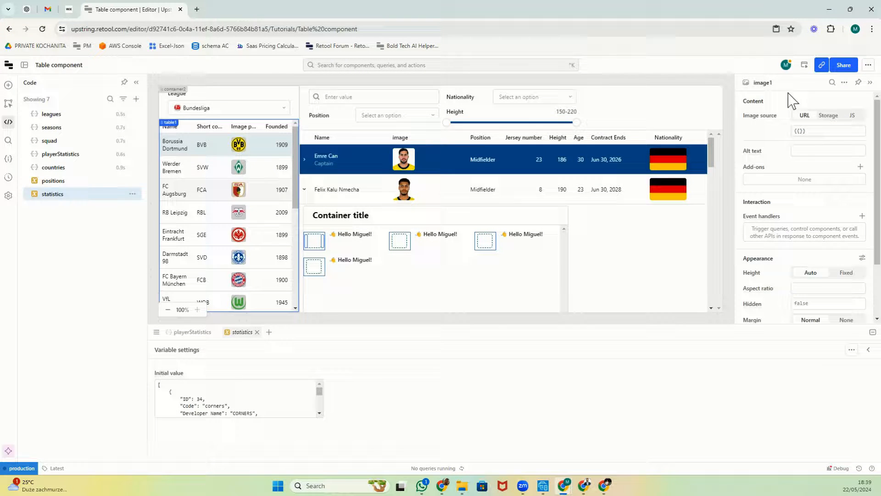
left_click(825, 132)
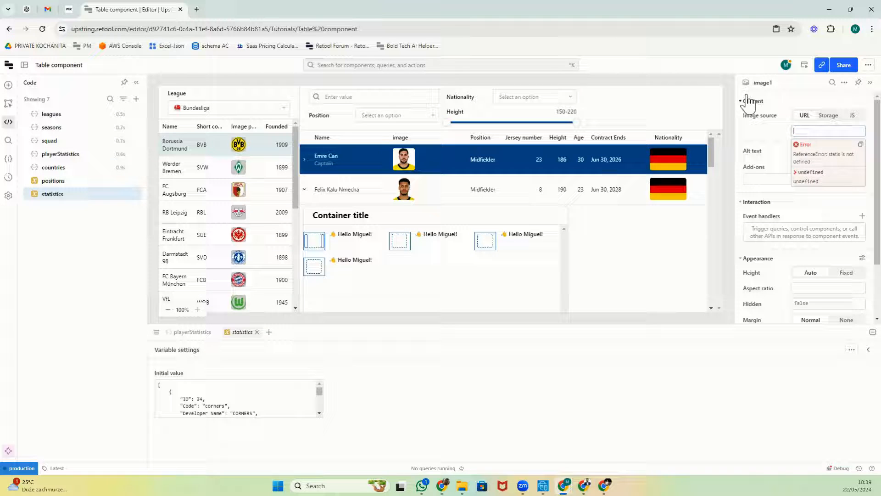
left_click(826, 131)
type("{{statistics.value.find (x => x.ID === item.type_id).url")
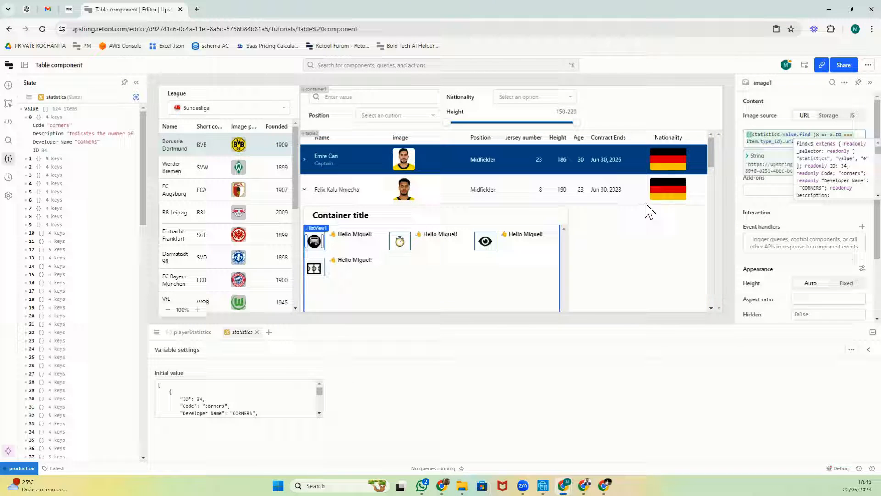
Set text1 to the capitalized statistic code plus {{ item.value.total }}, e.g. Goals-conceded - 4, and preview it
left_click(796, 138)
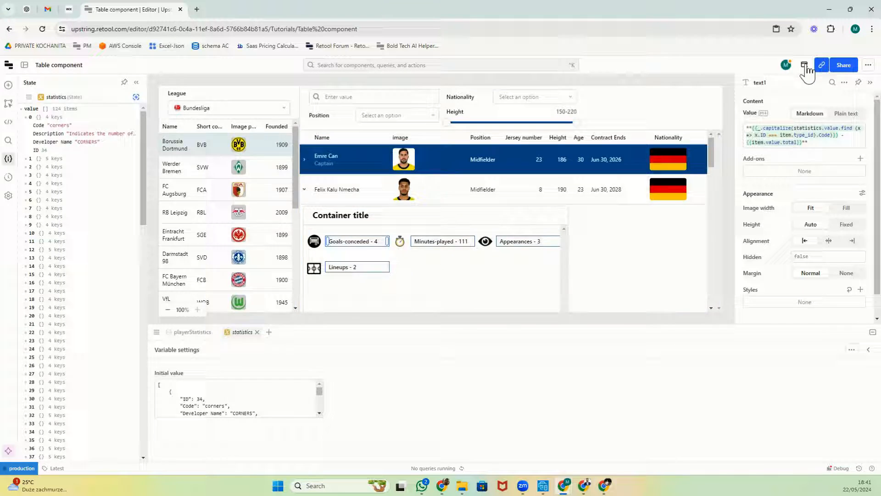
left_click(805, 64)
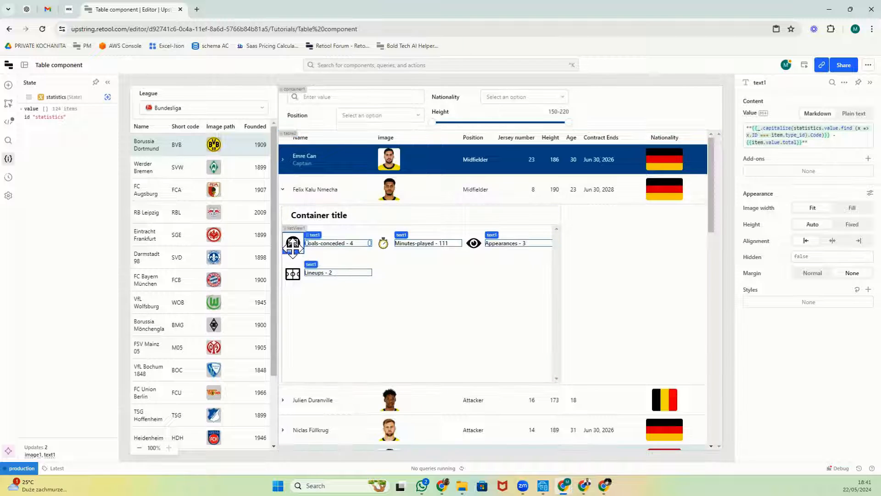
Hide container3's border and retitle it Player statistics
left_click(293, 242)
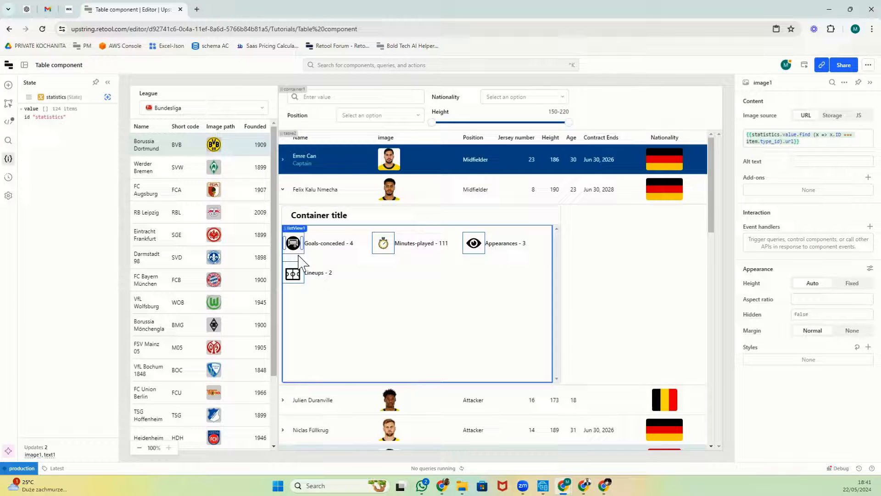
left_click(329, 242)
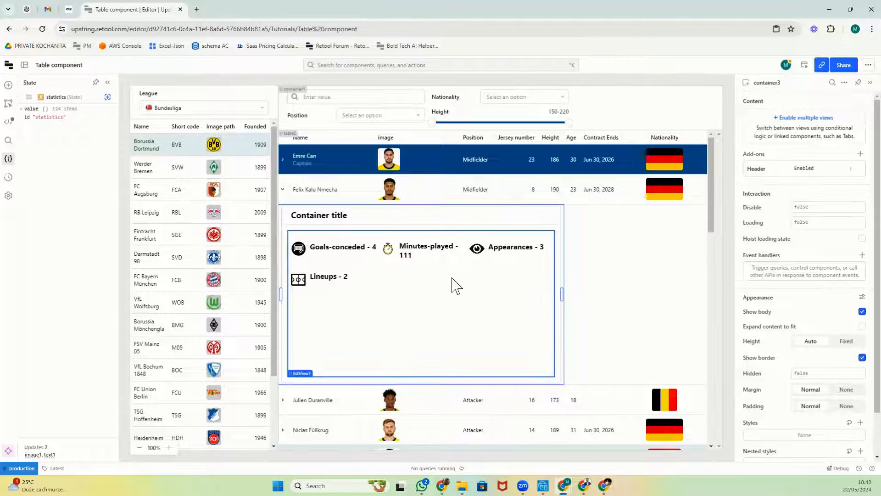
left_click(299, 373)
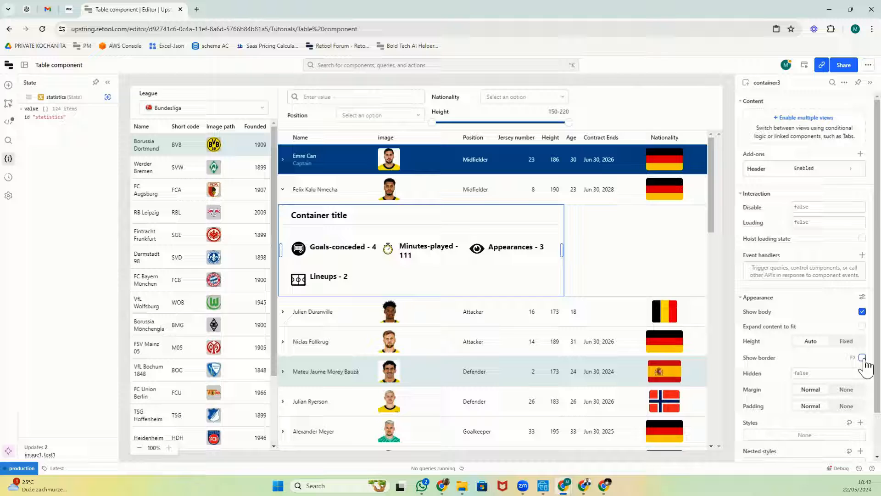
left_click(318, 215)
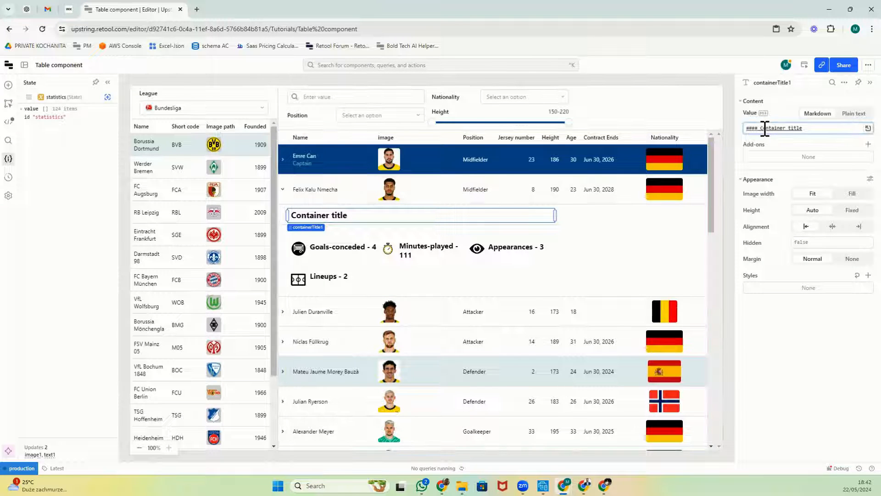
type("Player statistics")
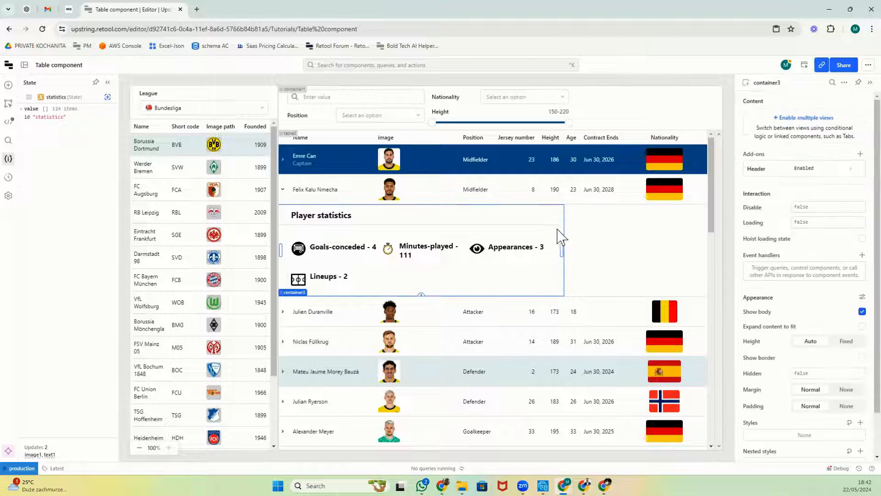
Let the container expand its content to fit and reselect the goals-conceded icon
left_click(862, 327)
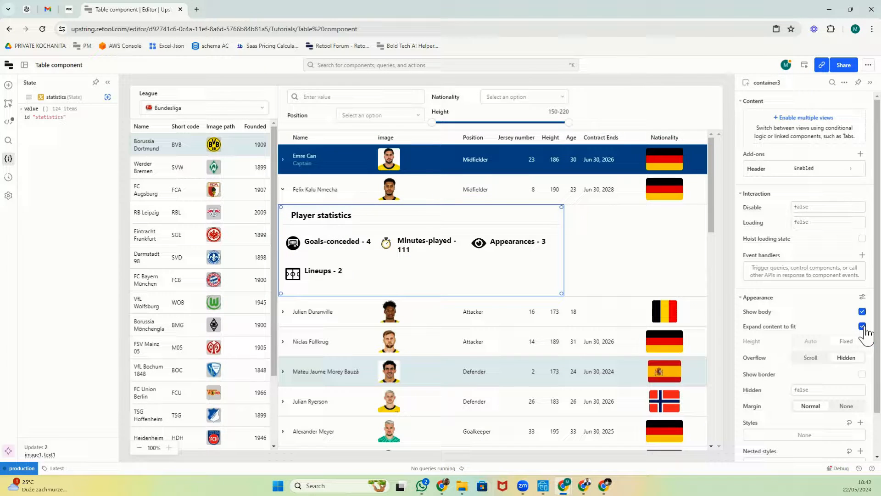
left_click(862, 326)
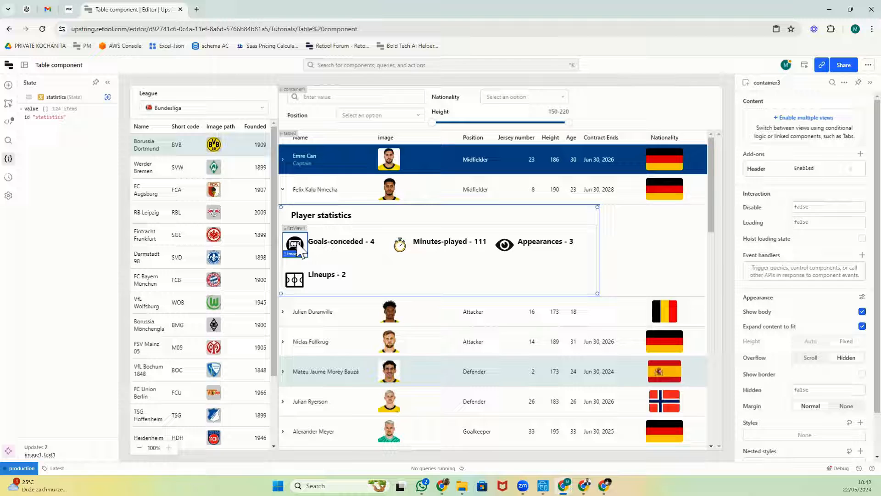
left_click(341, 241)
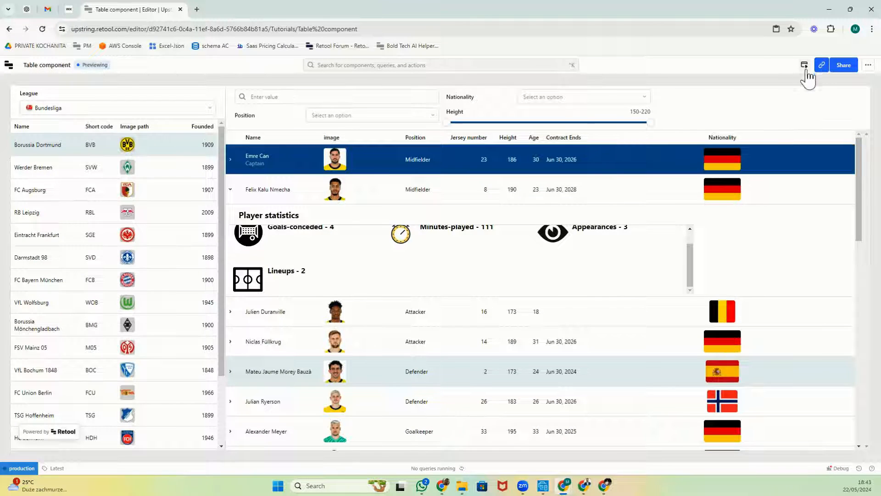
Resize image1 and give it a Fixed height, checking the icon size in preview
left_click(804, 65)
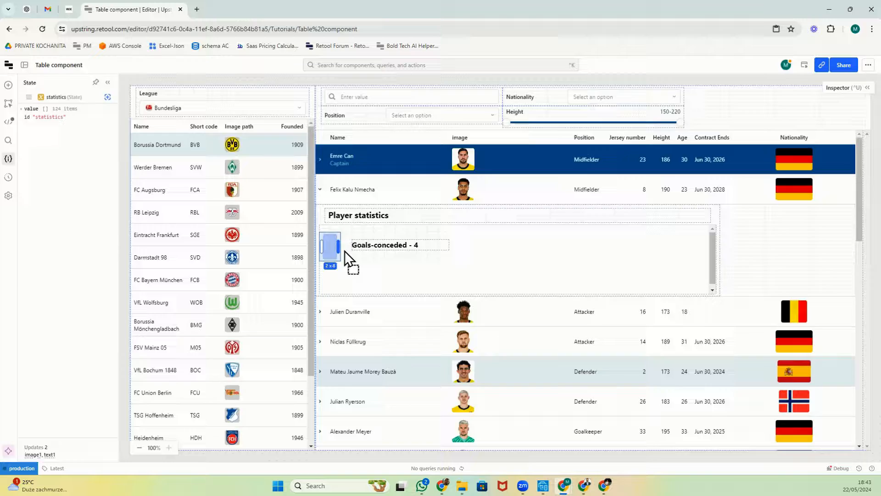
left_click(804, 64)
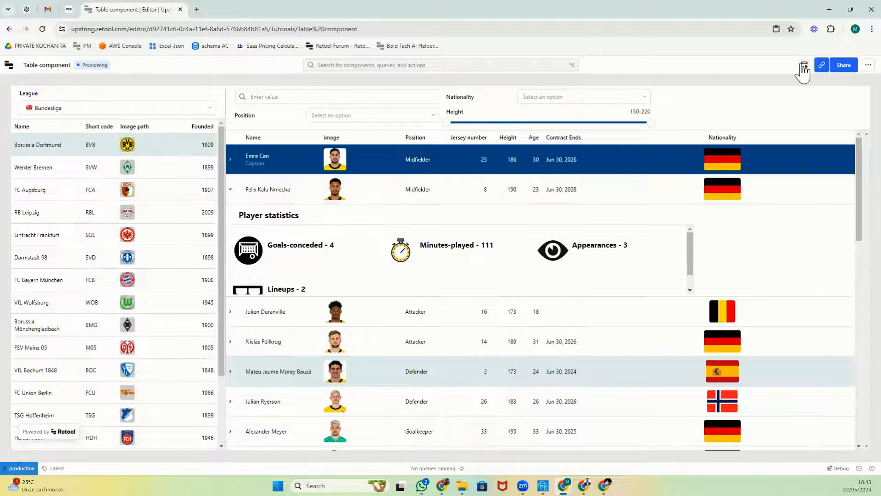
left_click(802, 66)
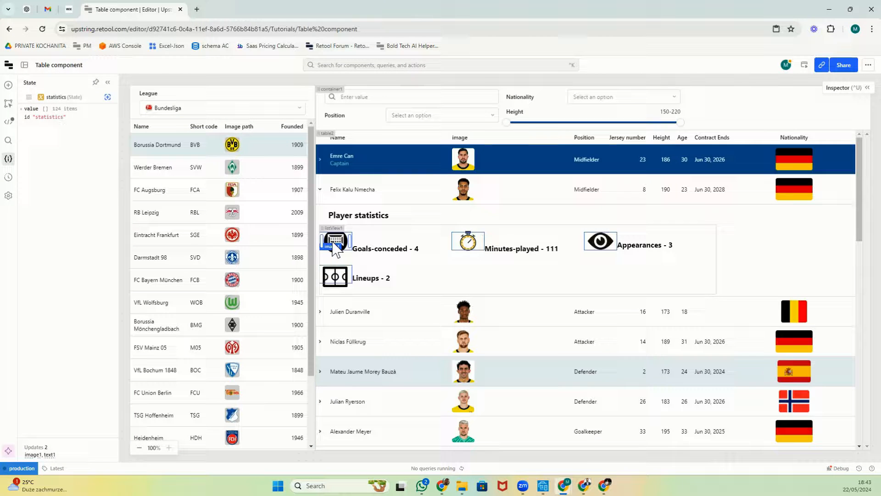
left_click(334, 244)
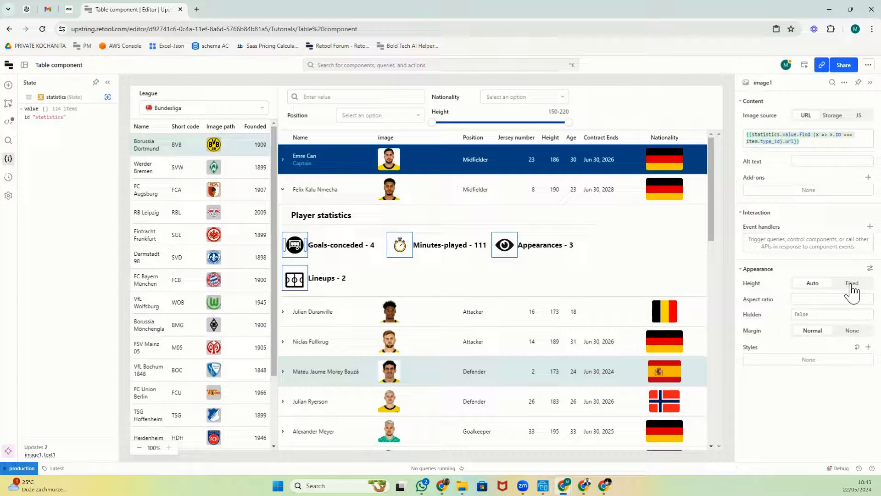
left_click(852, 282)
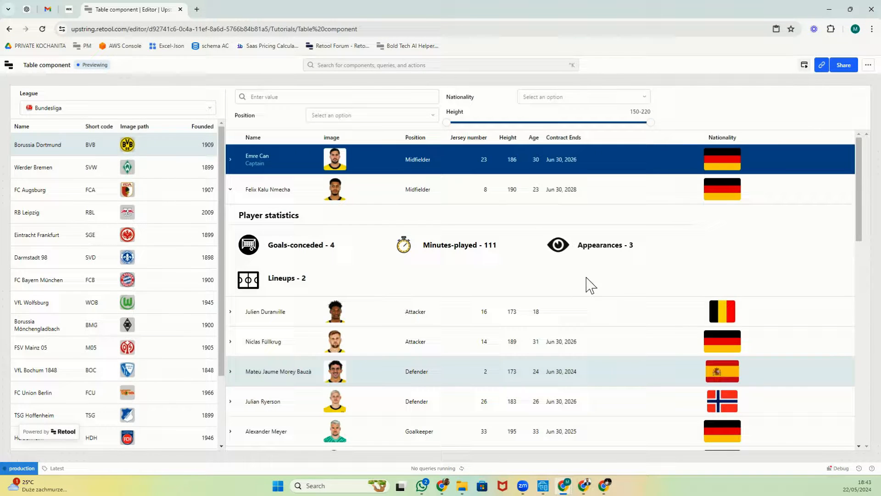
mouse_move(805, 65)
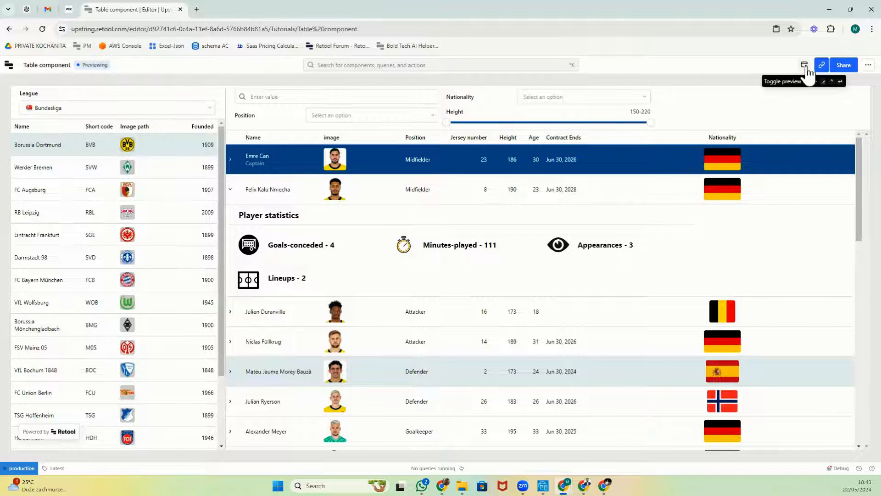
left_click(804, 64)
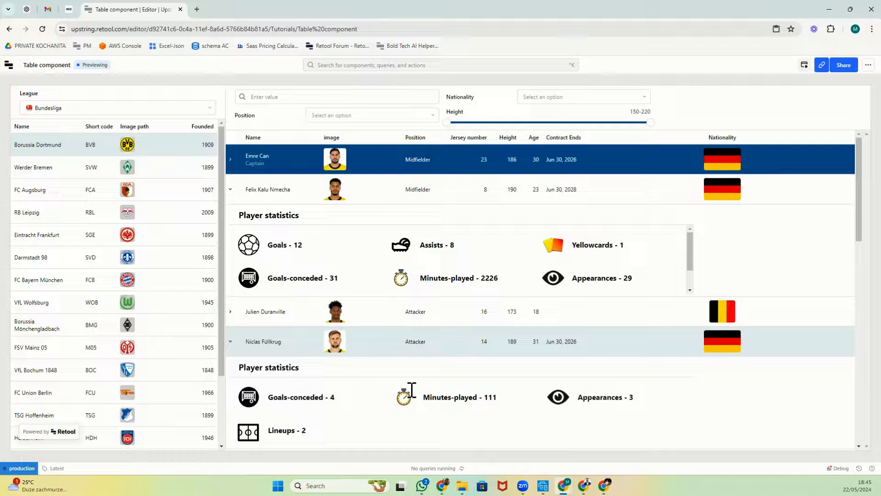
Scroll a second expanded player row in preview to inspect its statistics grid
scroll("down", 3)
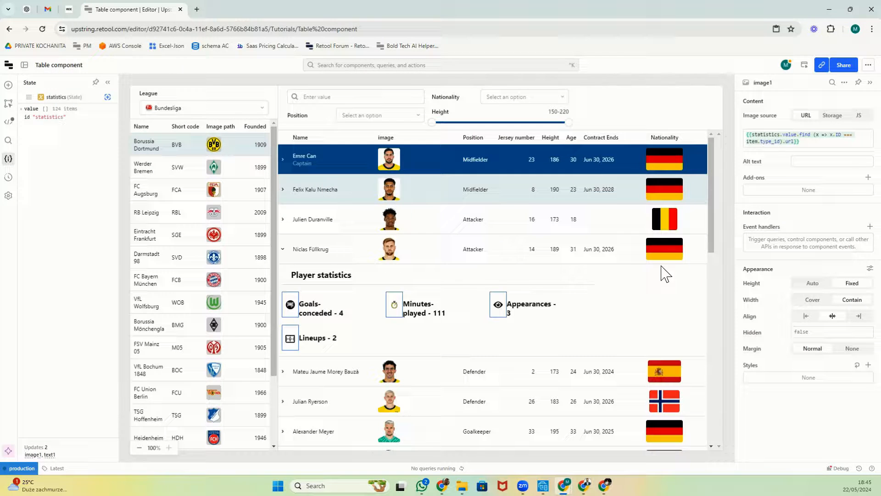
Start a Run script event handler from the icon's Interaction section
left_click(808, 241)
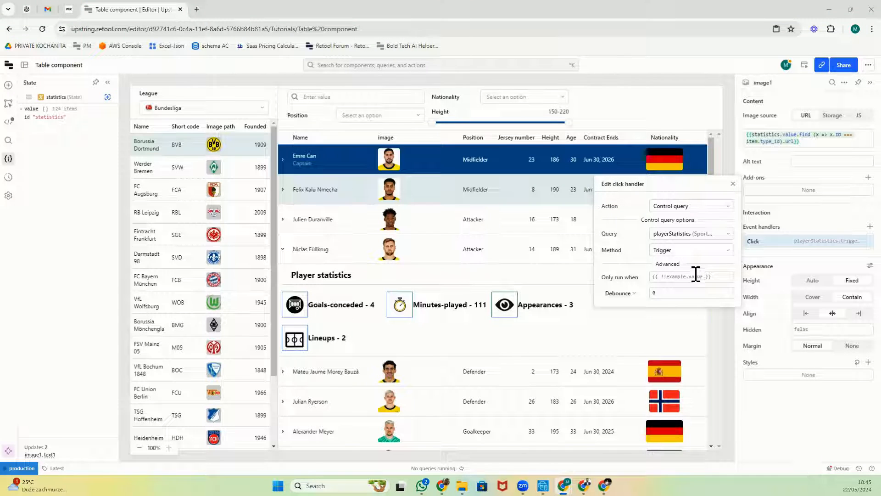
left_click(691, 206)
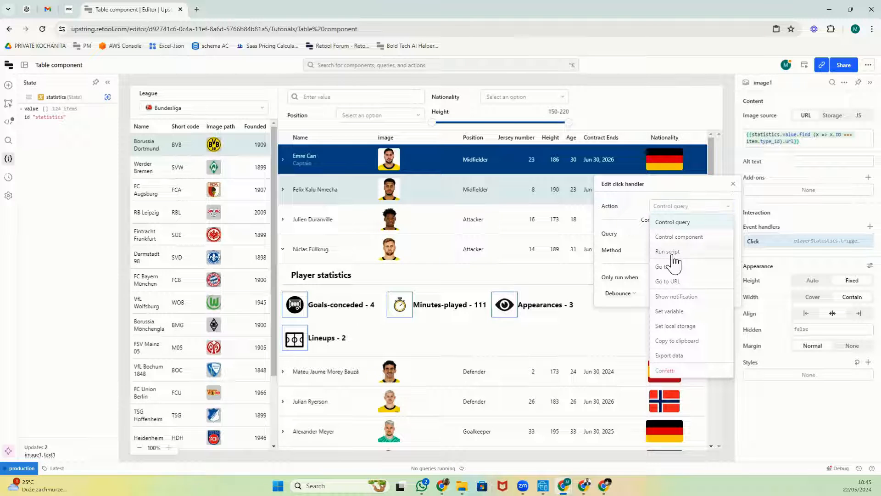
left_click(668, 251)
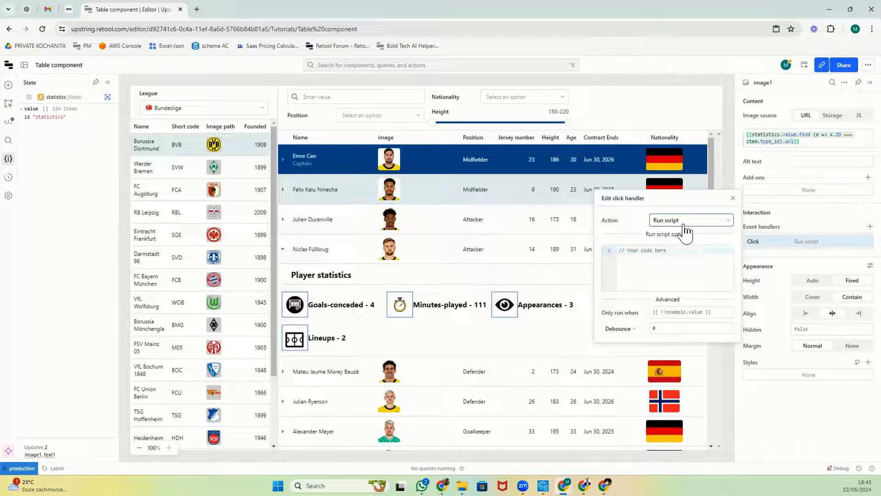
left_click(692, 220)
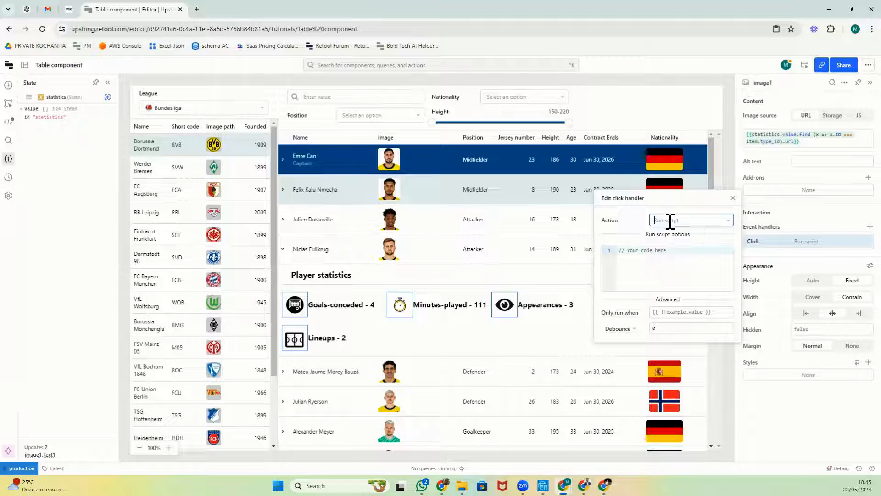
Set table2's handler to Expand row → Run script beginning with table1.collapseRows({
left_click(691, 220)
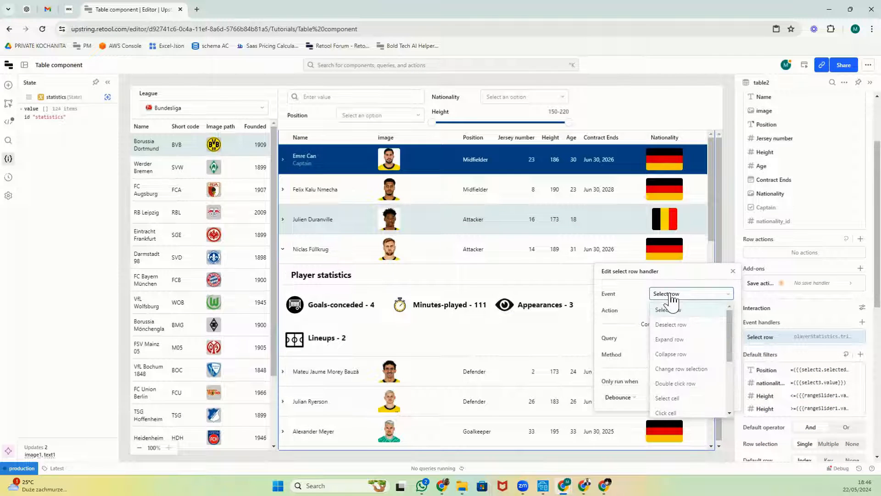
left_click(669, 340)
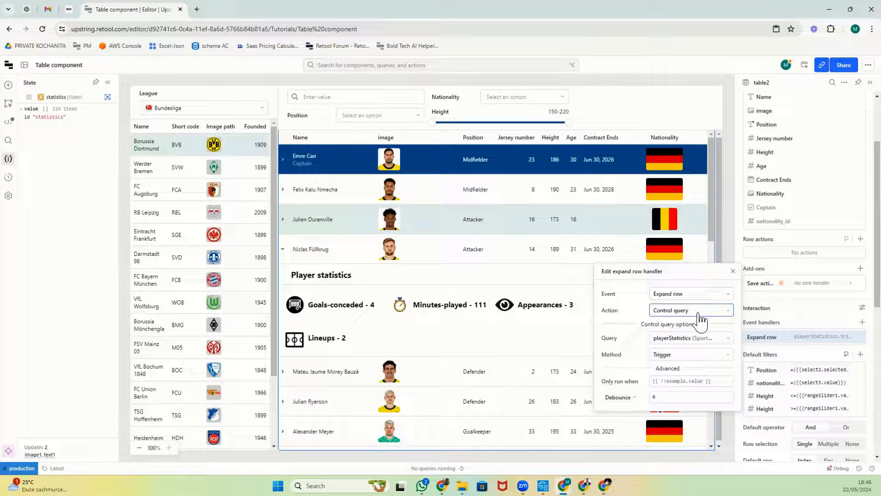
left_click(691, 310)
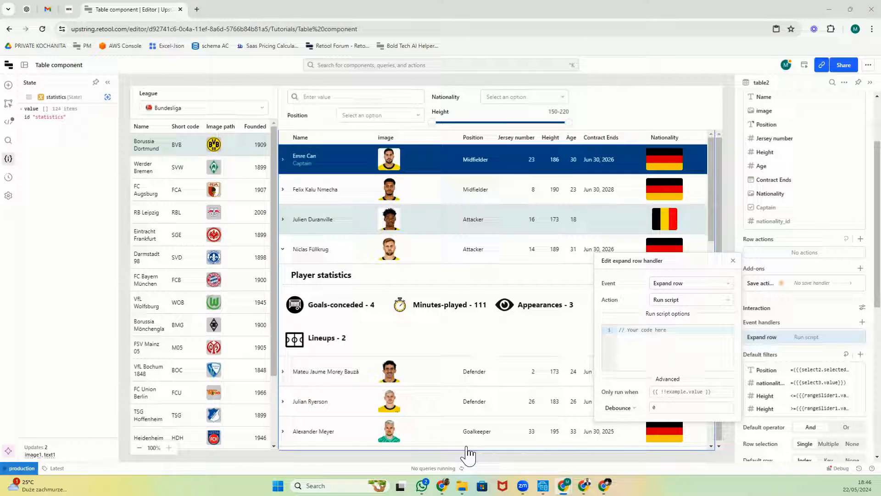
type("table1.collapseRows({")
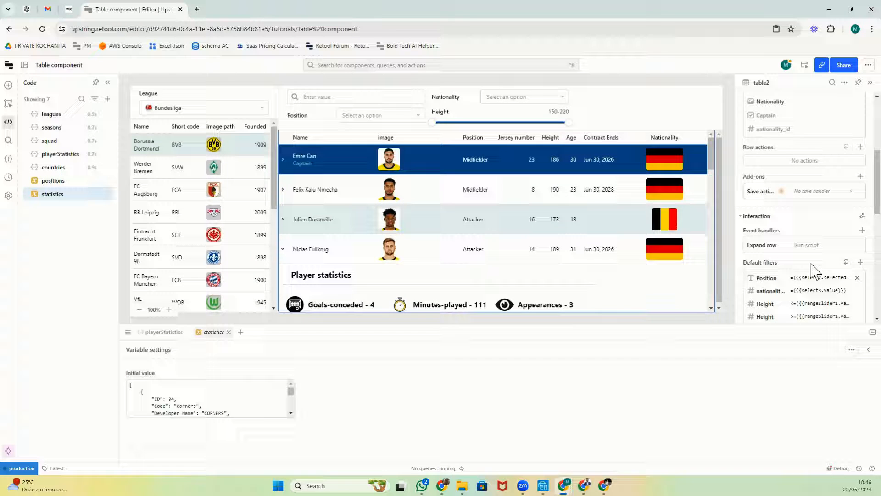
left_click(762, 245)
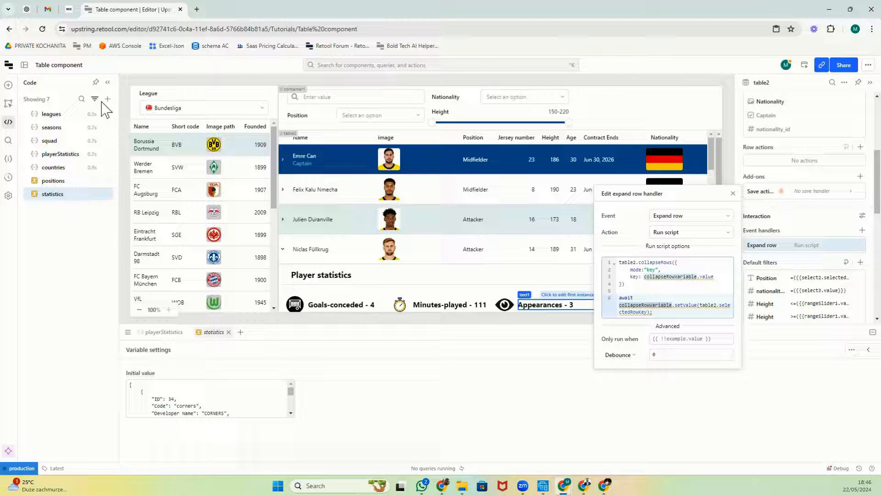
Create variable collapseRowVariable with a null initial value and return to the Expand row handler
left_click(108, 99)
type("collapseRowVariable")
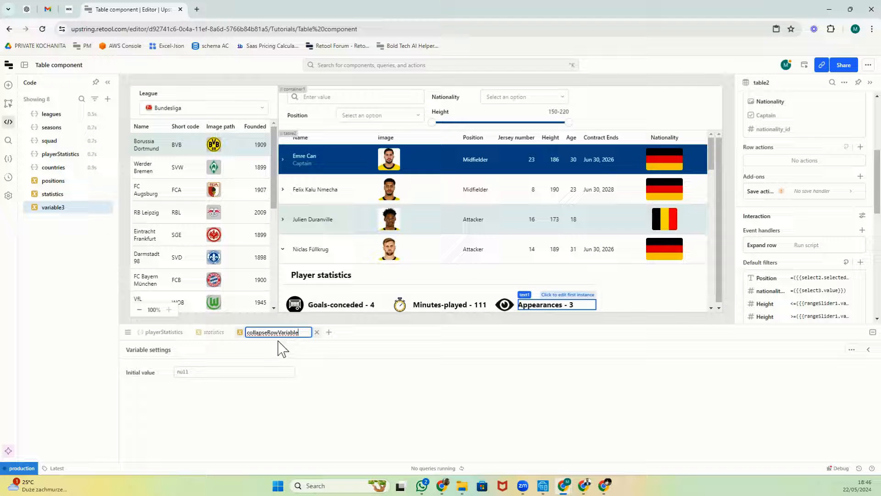
left_click(234, 372)
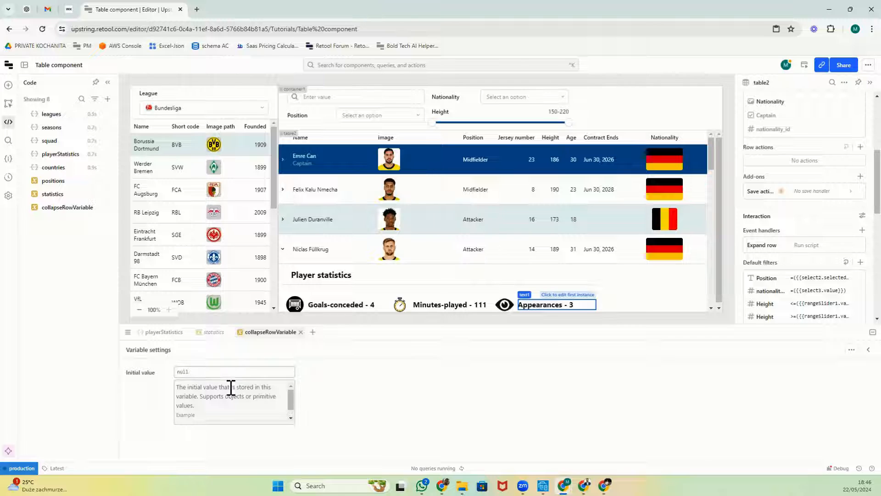
mouse_move(778, 232)
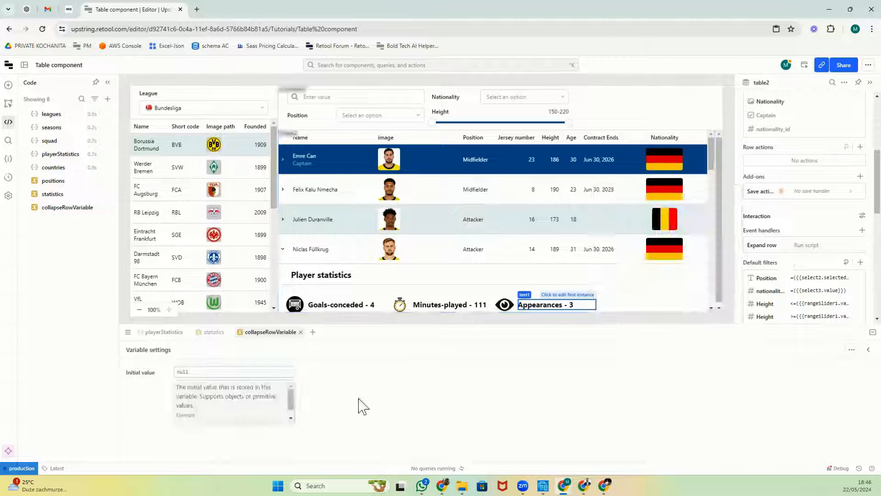
left_click(762, 245)
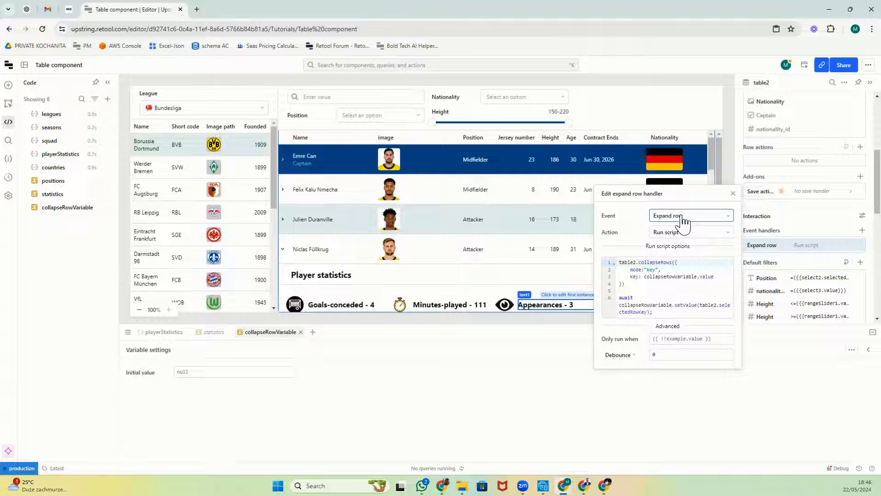
left_click(675, 277)
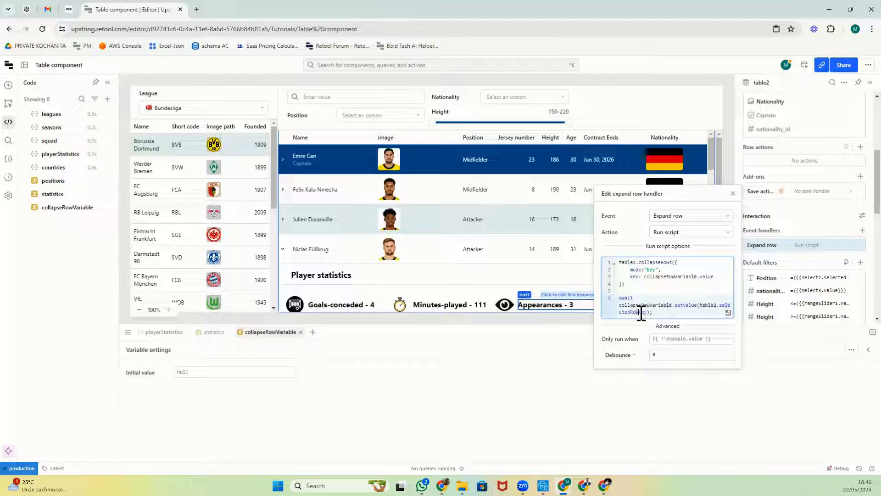
mouse_move(659, 298)
type("{{collapseRowVariable.value !== table2.selectedRowKey}}")
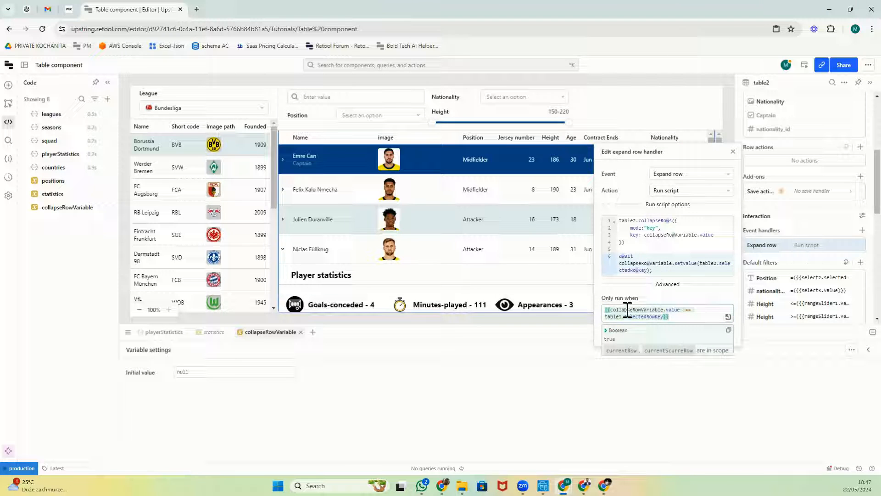
mouse_move(629, 317)
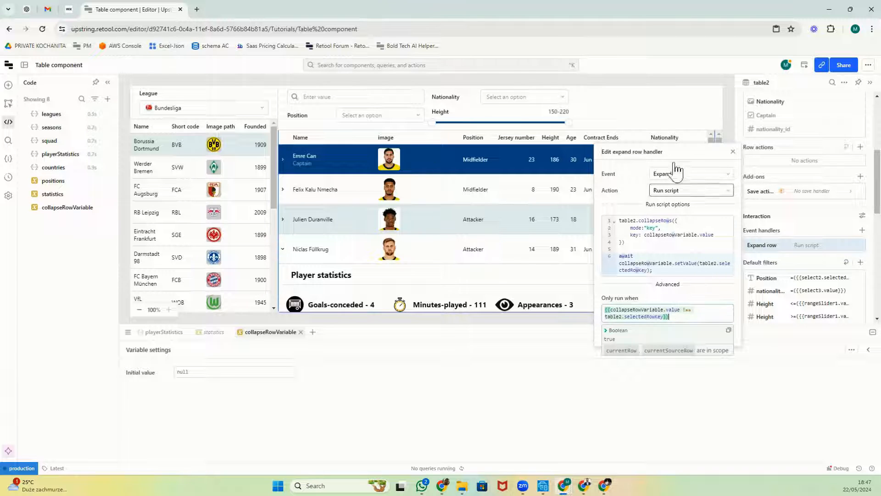
mouse_move(735, 158)
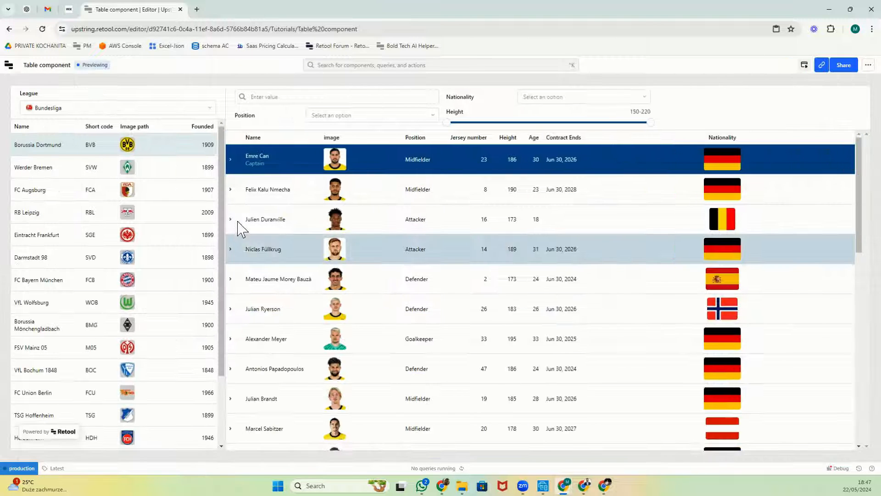
Expand Mateu Jaume Morey Bauzà then Felix Kalu Nmecha, confirming only one row stays open, and exit preview
left_click(231, 218)
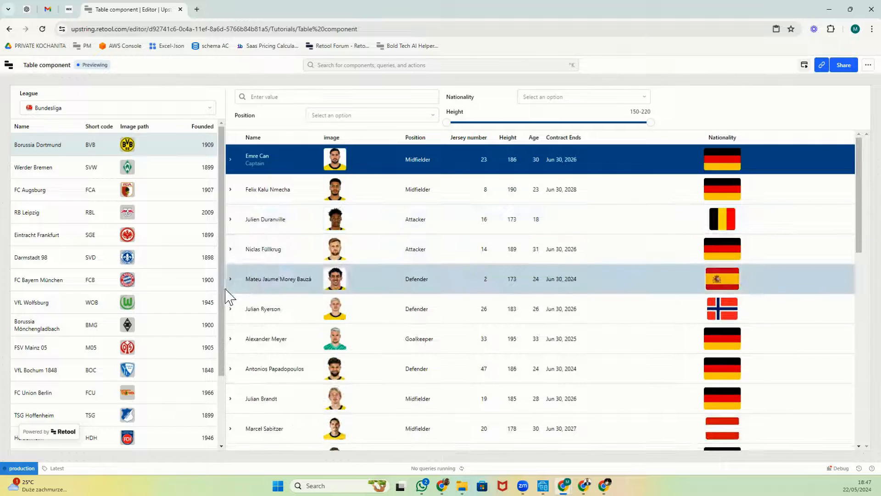
left_click(230, 279)
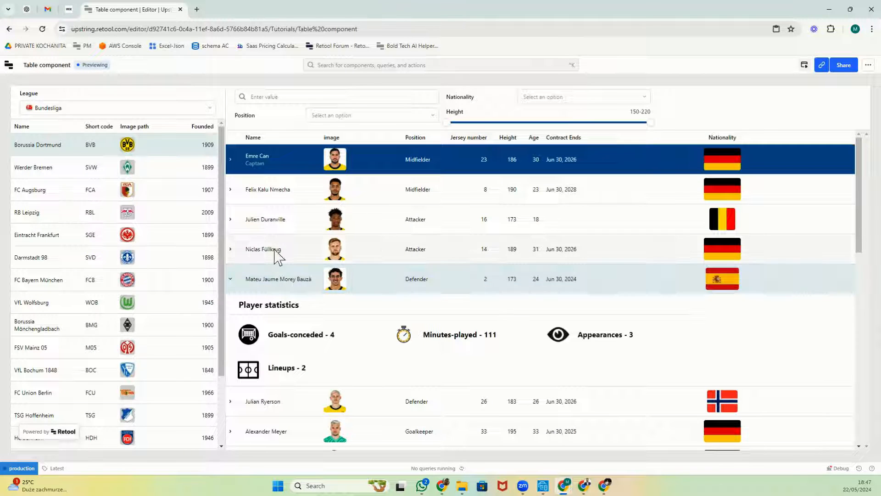
left_click(230, 189)
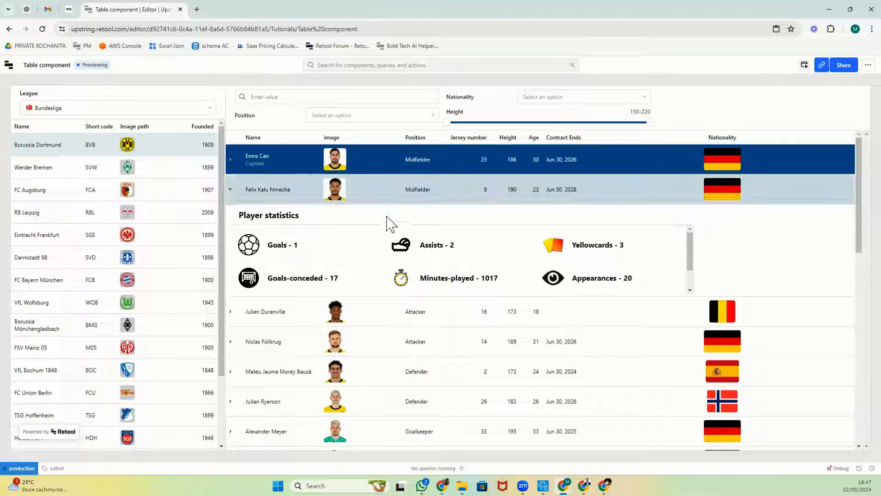
mouse_move(804, 64)
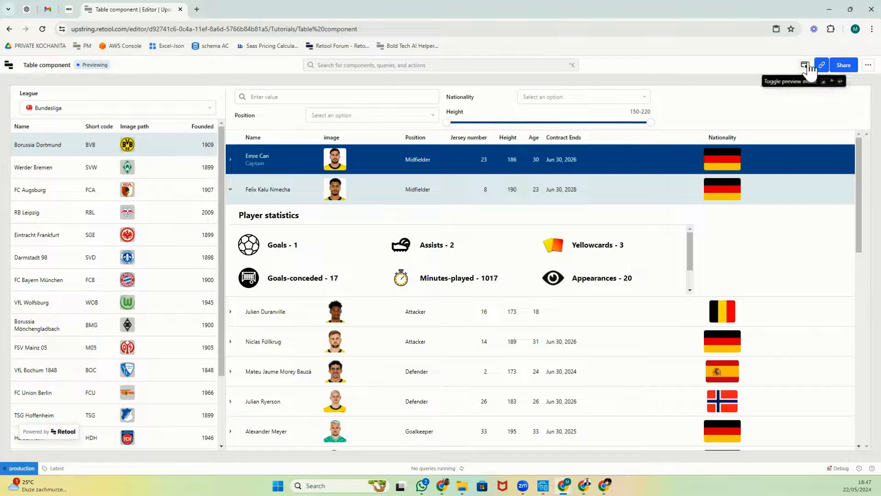
left_click(806, 65)
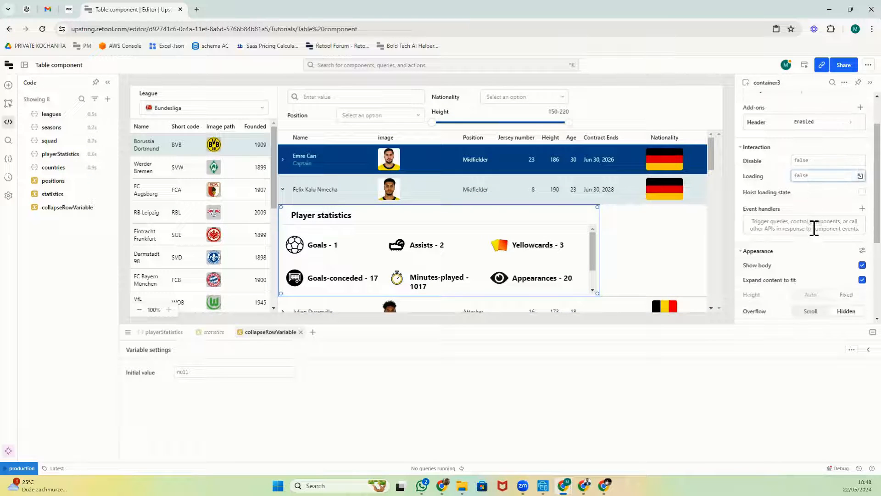
Set container3 Loading to {{playerStatistics.isFetching}} and preview the app
left_click(826, 175)
type("{{playerStatistics.isFetching}}")
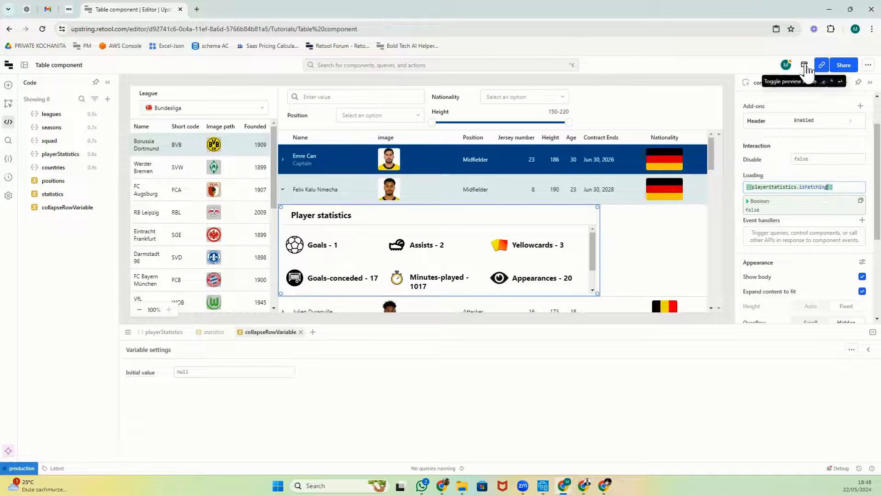
left_click(804, 64)
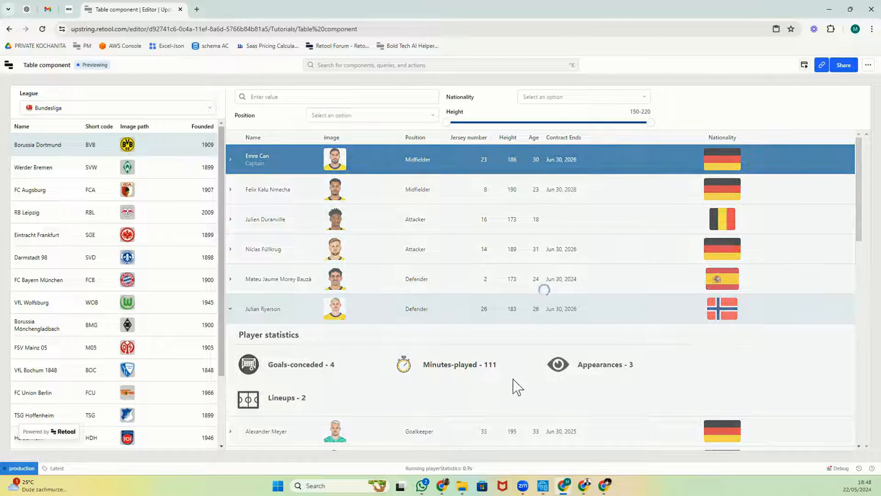
Scroll down the player table to check rows like Marcel Sabitzer and Salih Özcan load their statistics
scroll("down", 3)
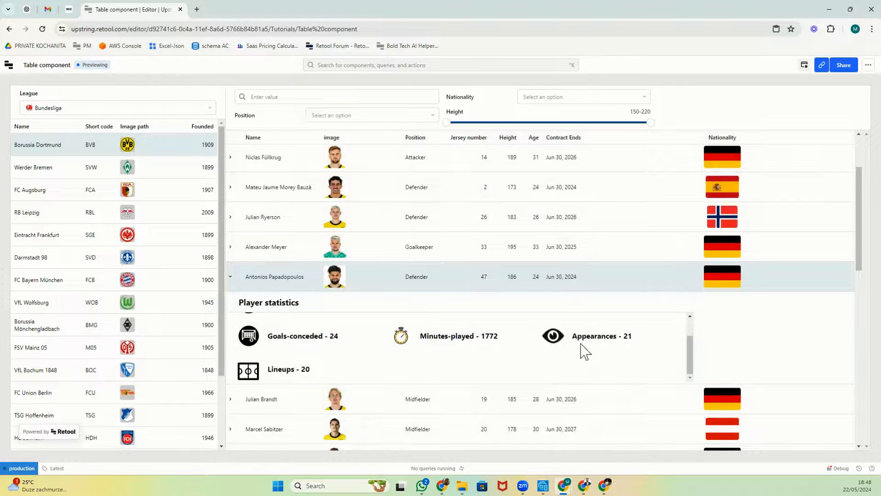
scroll("down", 3)
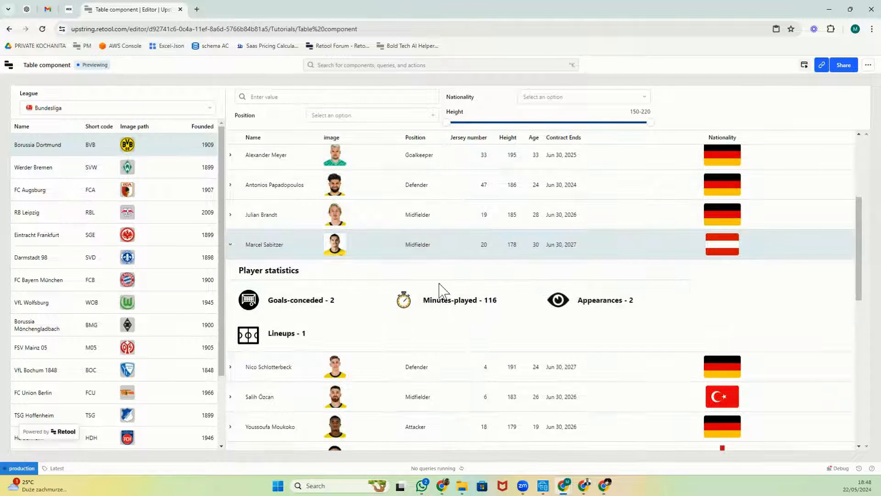
scroll("down", 3)
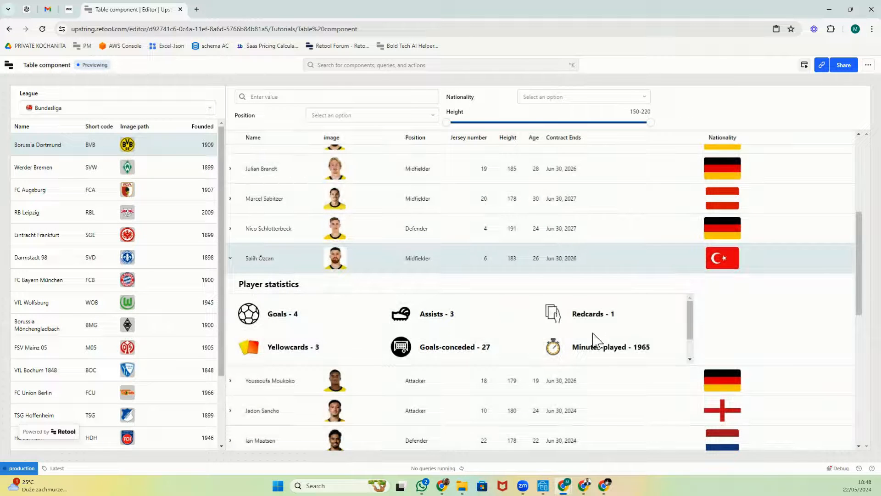
scroll("down", 3)
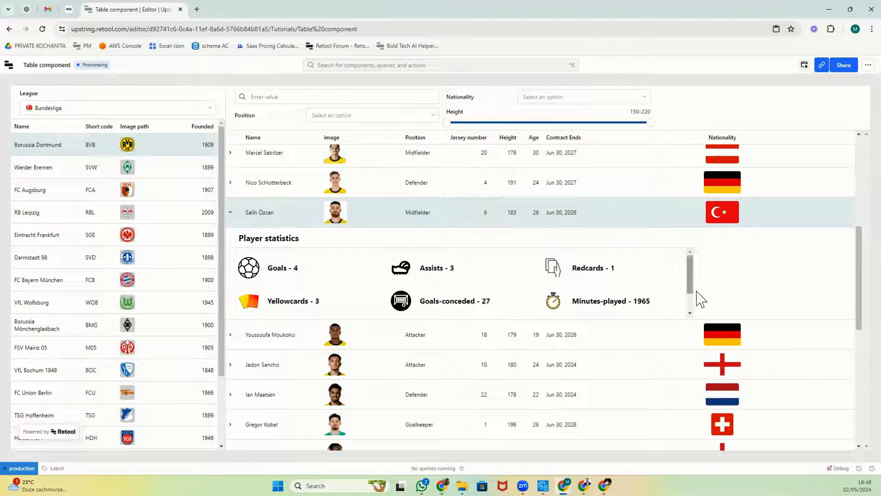